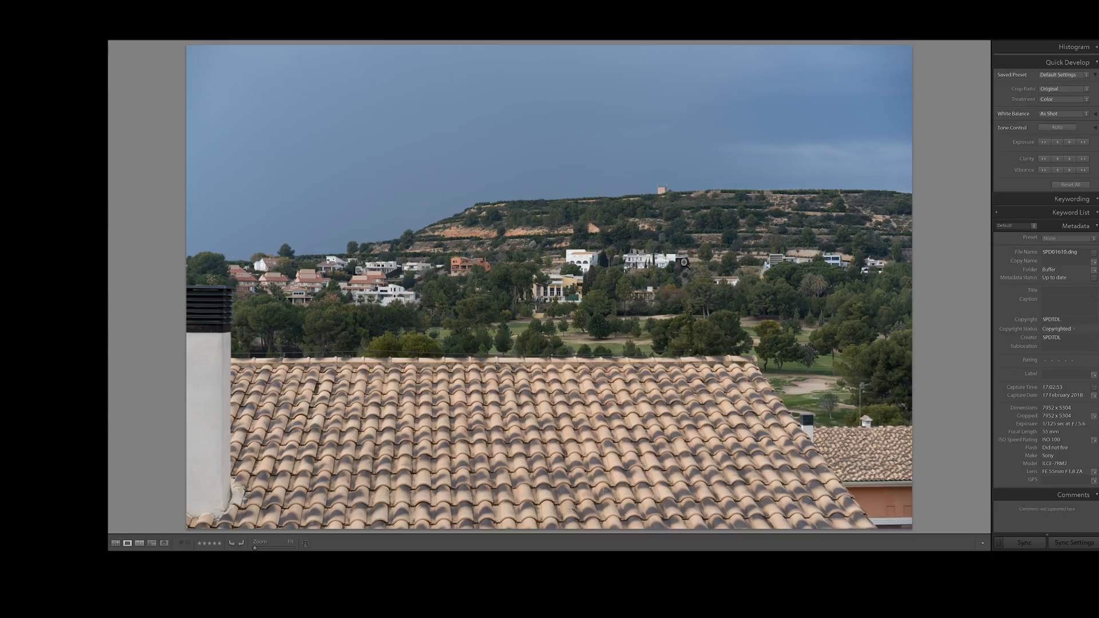
mouse_move(788, 208)
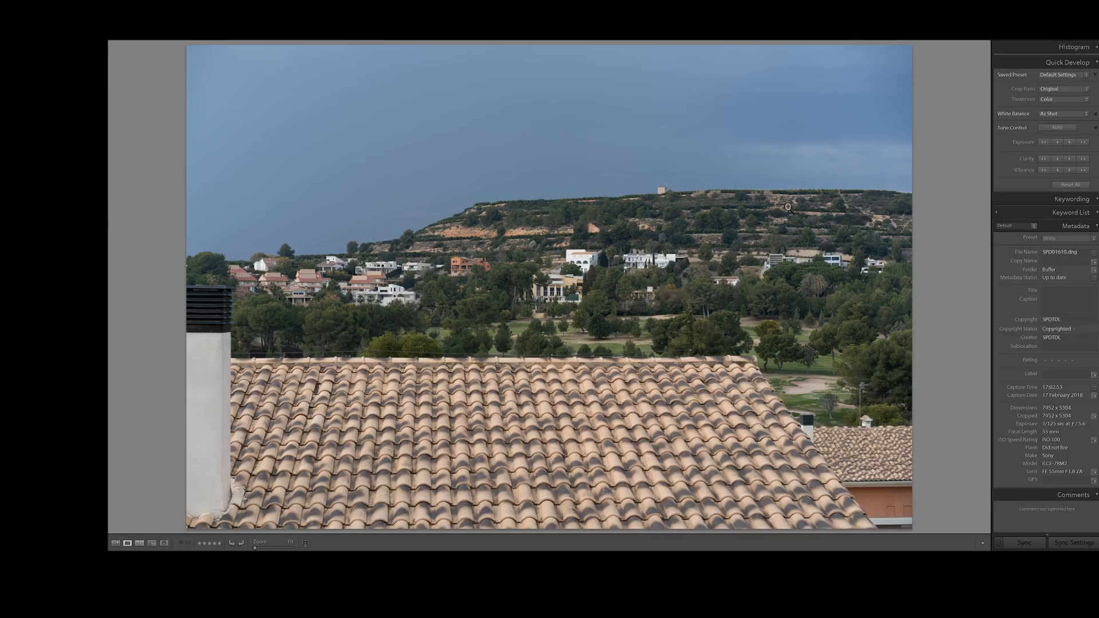
mouse_move(354, 432)
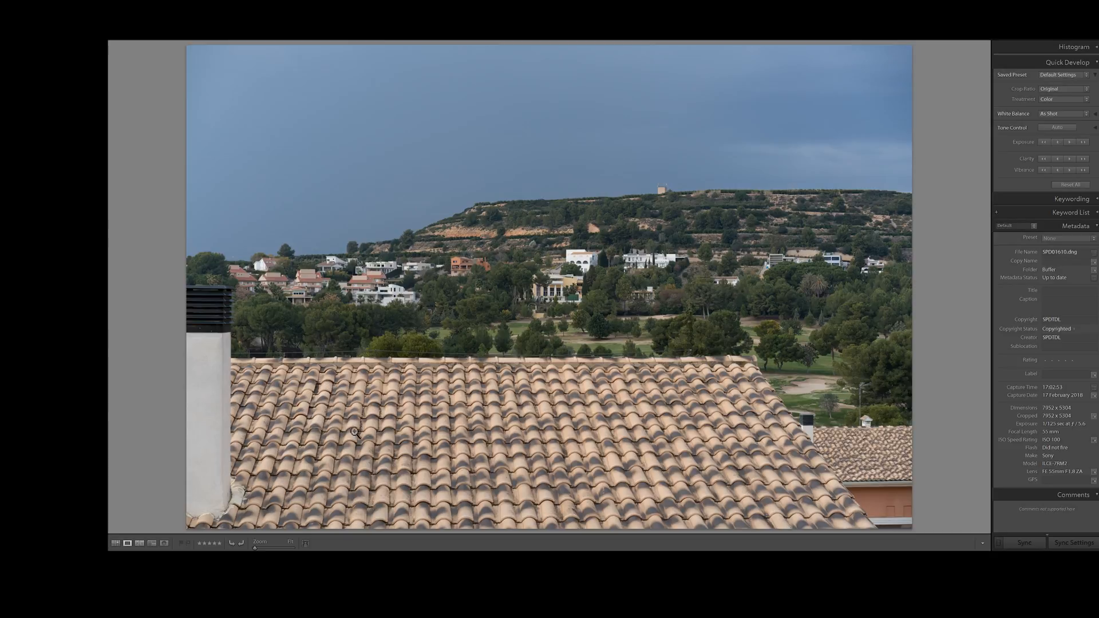
mouse_move(603, 442)
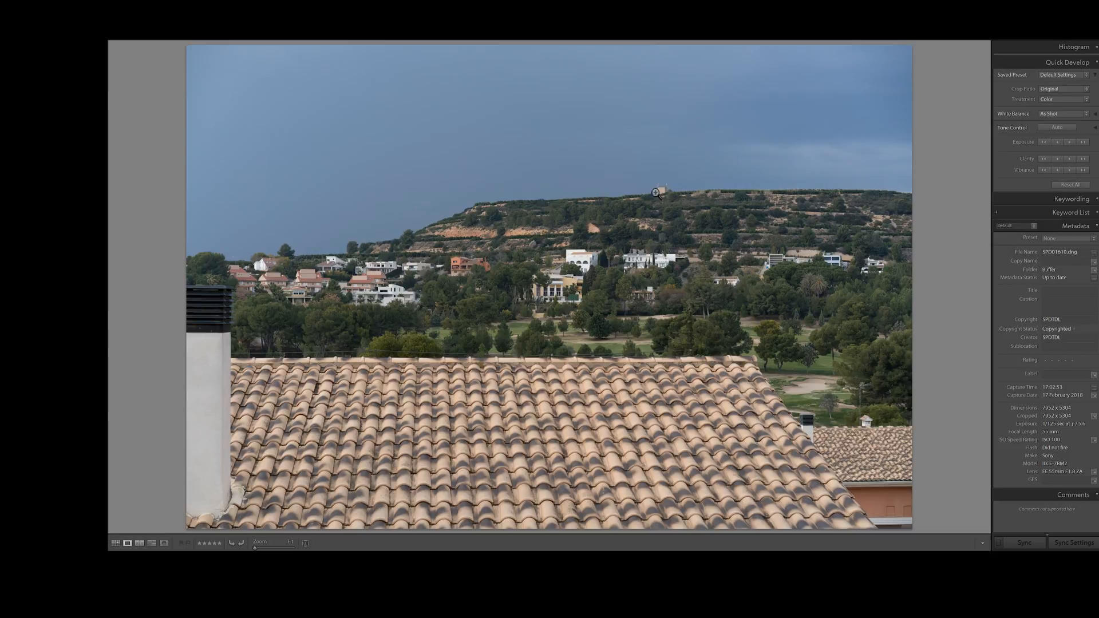
mouse_move(661, 203)
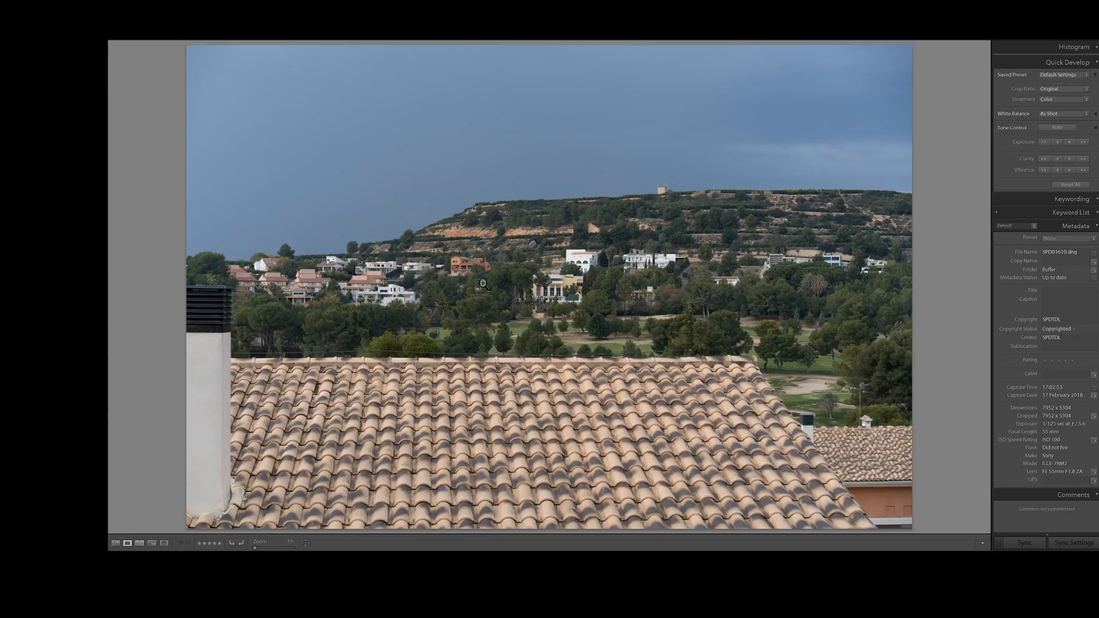
mouse_move(583, 307)
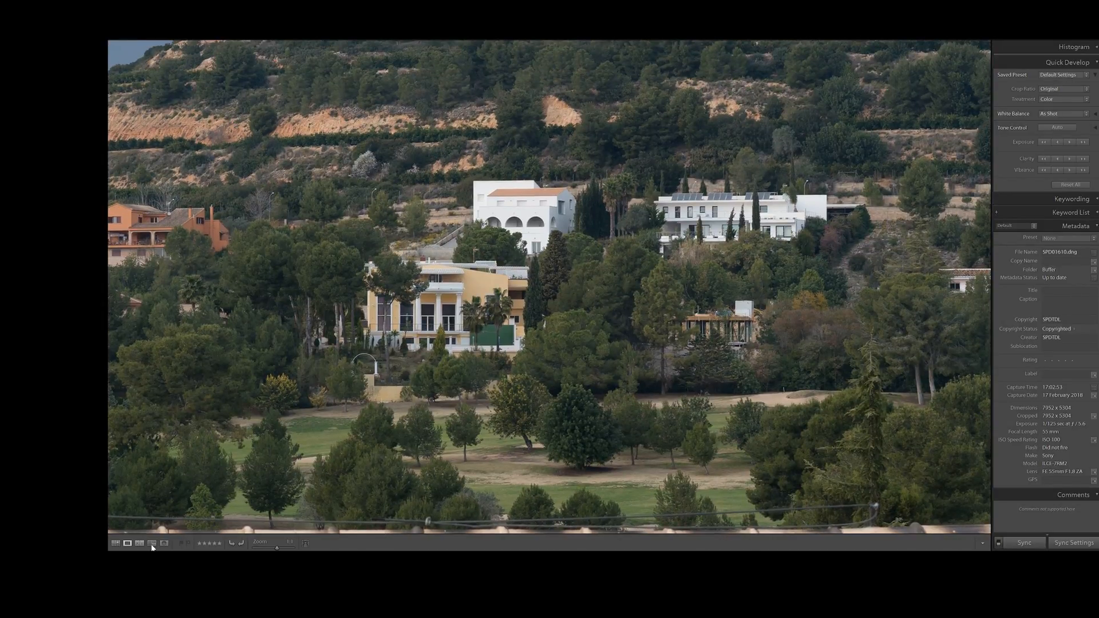
- Switch to Compare view to show the two hillside shots side by side
click(138, 543)
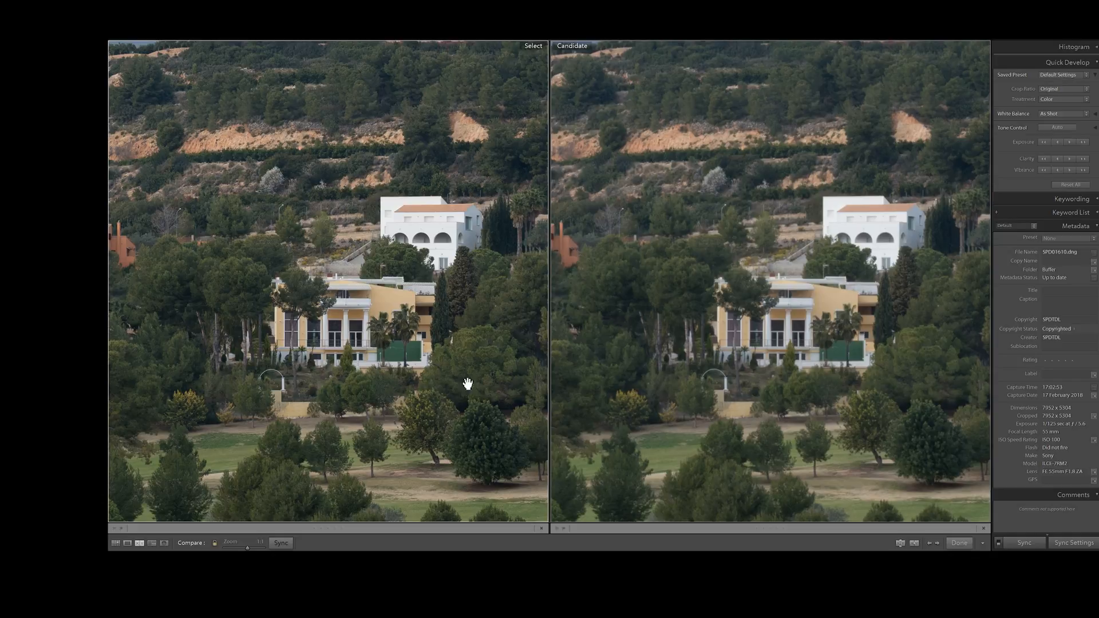
mouse_move(874, 377)
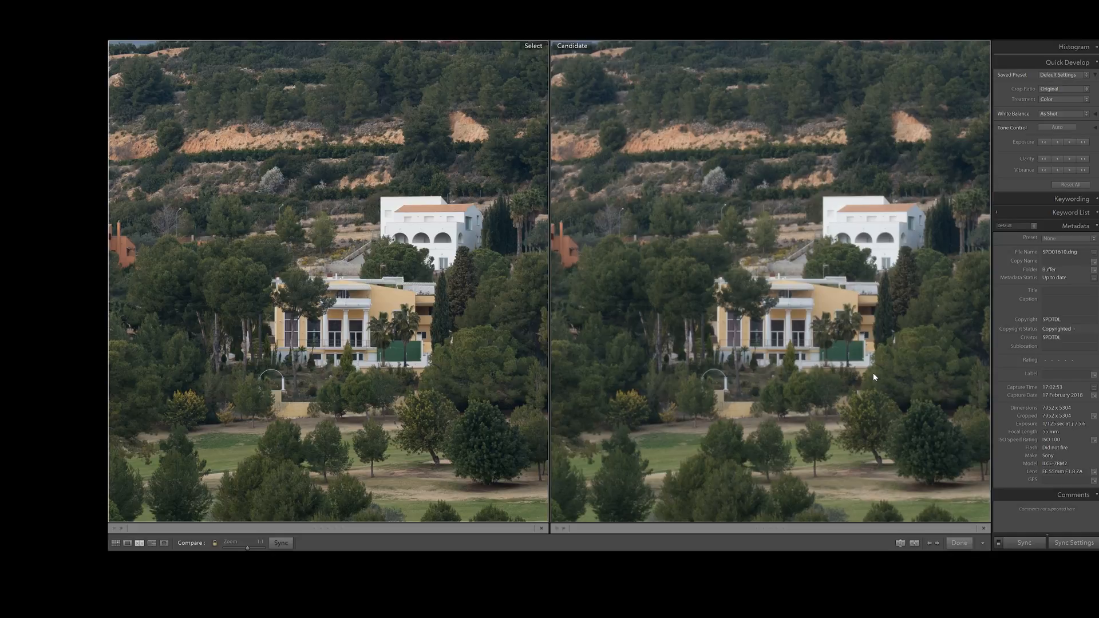
mouse_move(564, 482)
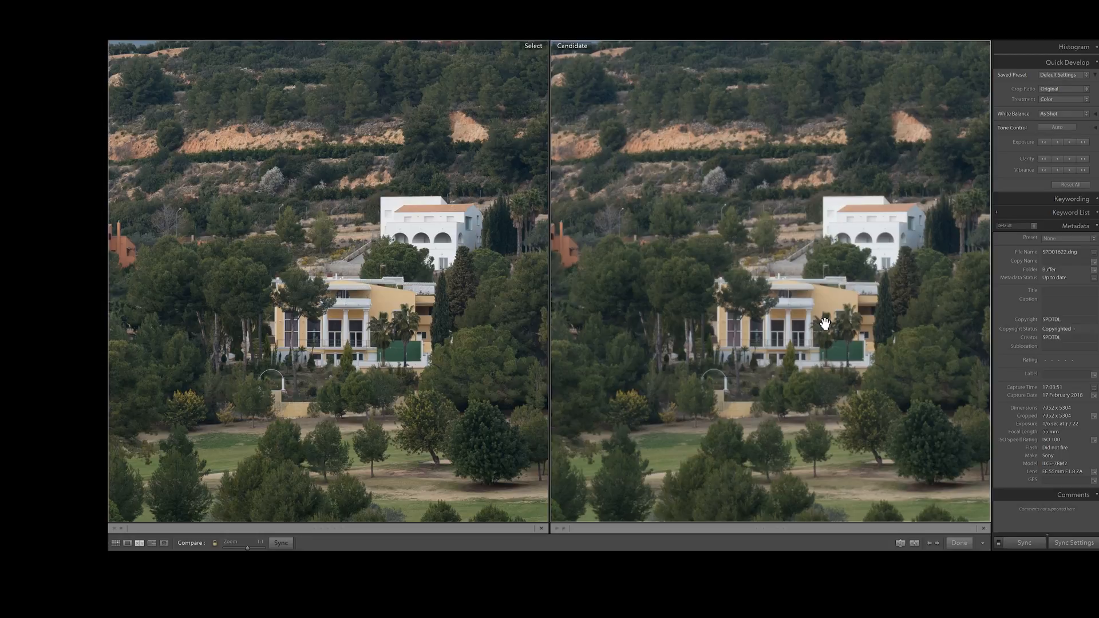
mouse_move(499, 331)
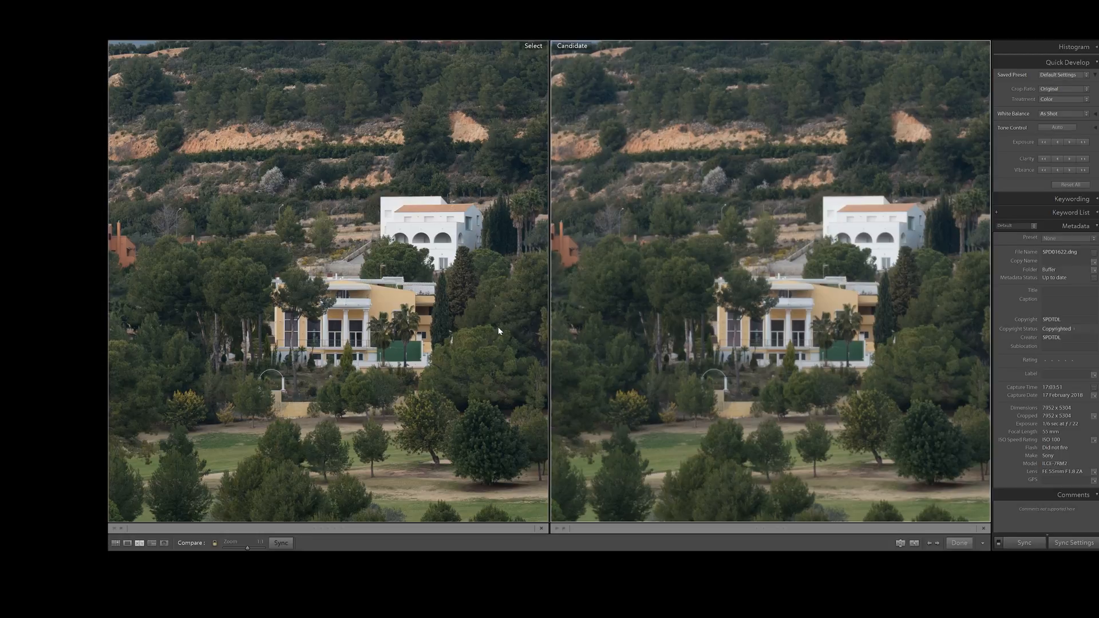
mouse_move(363, 388)
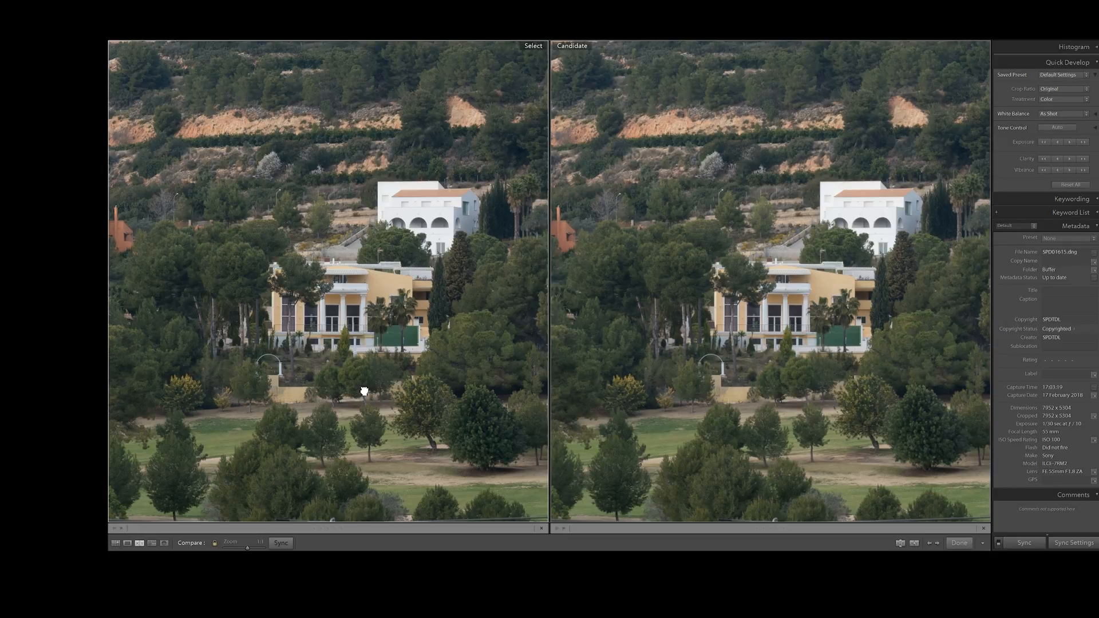
mouse_move(443, 349)
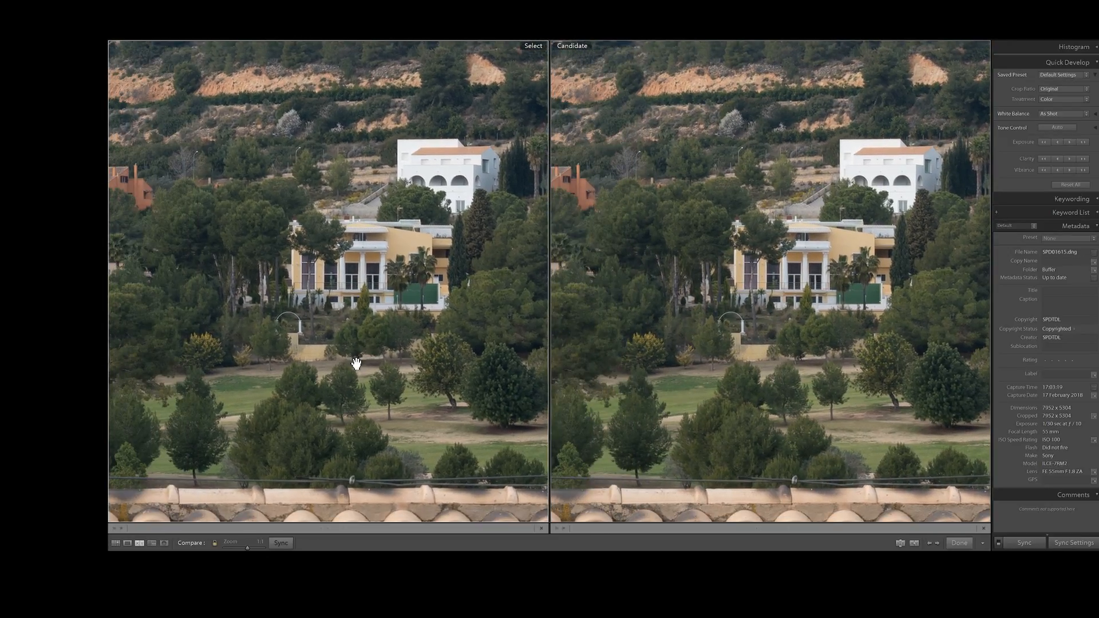
mouse_move(344, 393)
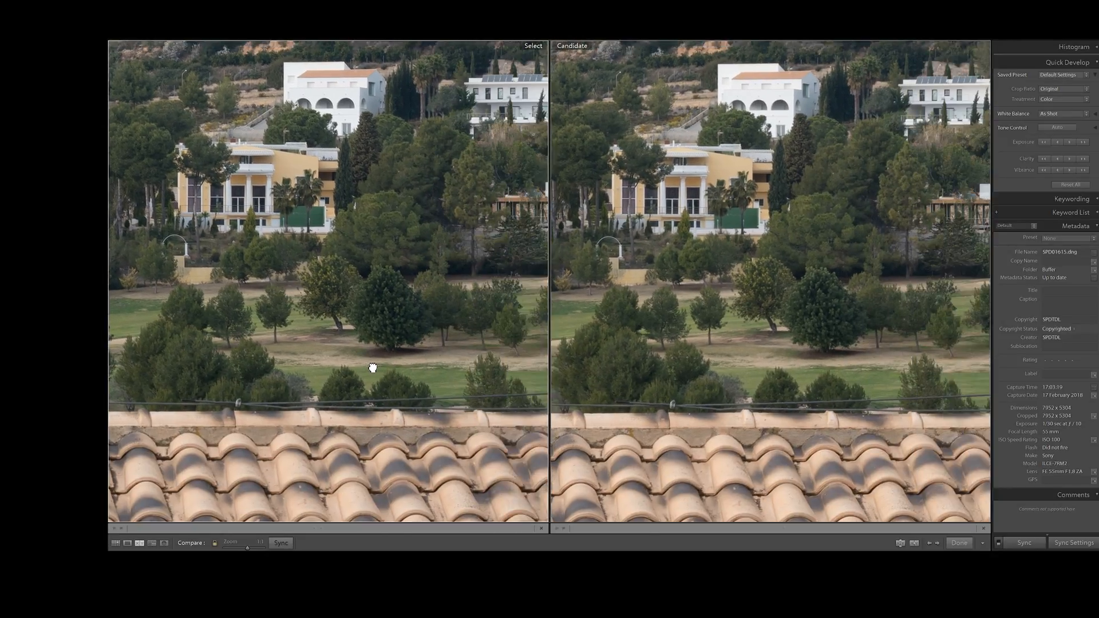
- Pan both zoomed views together up toward the villas and roof tiles
drag(373, 367, 388, 351)
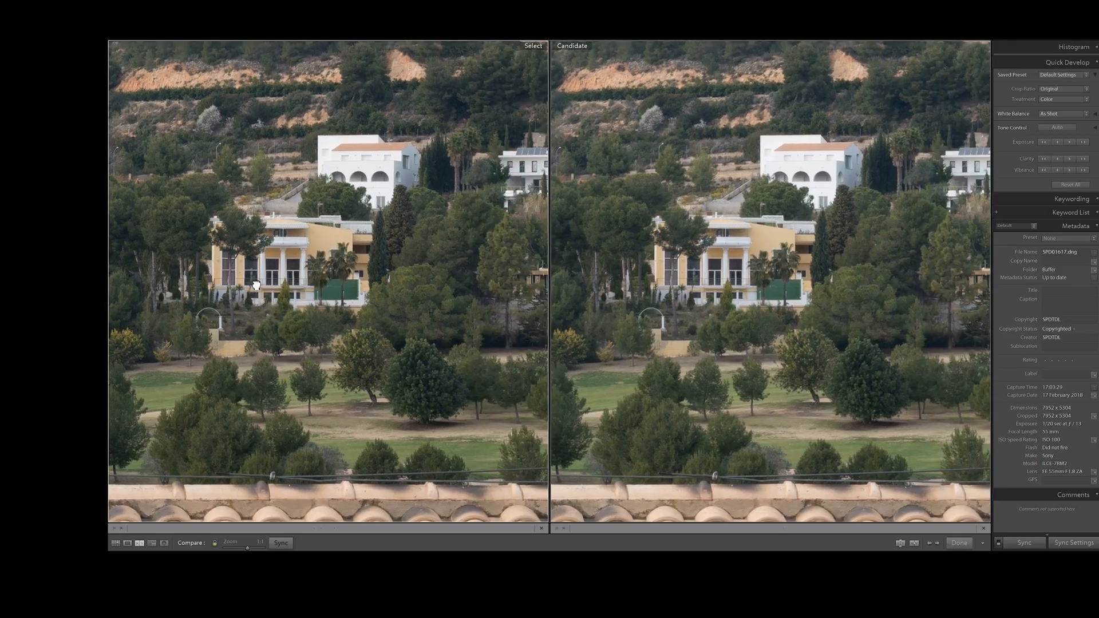
mouse_move(737, 334)
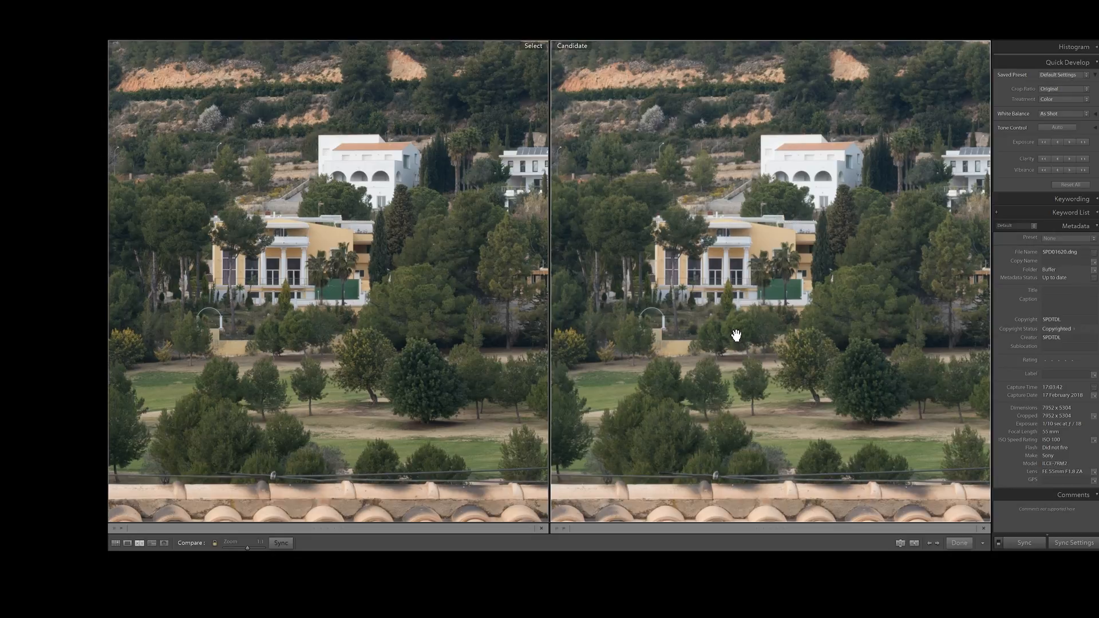
mouse_move(336, 324)
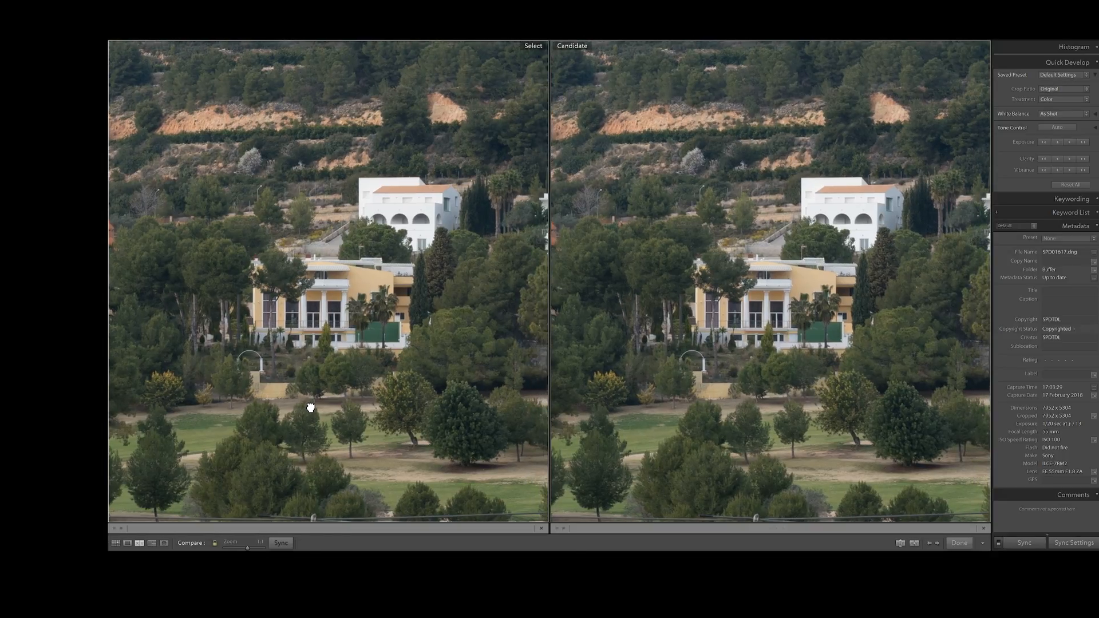
mouse_move(329, 404)
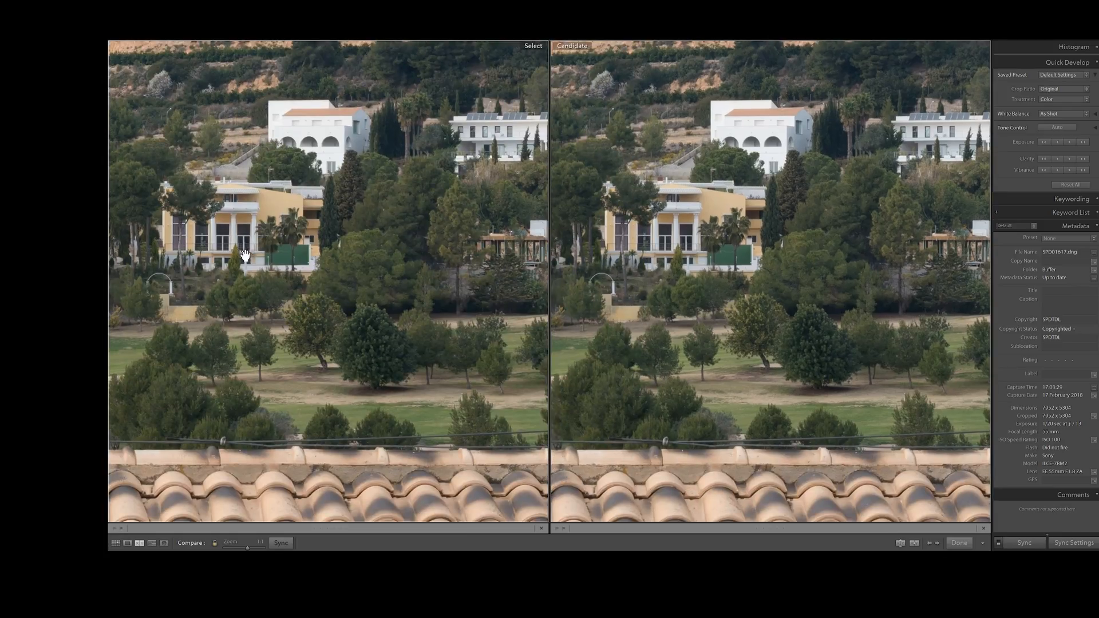
- Pan both magnified views over to the orange house on the hillside
drag(243, 255, 287, 320)
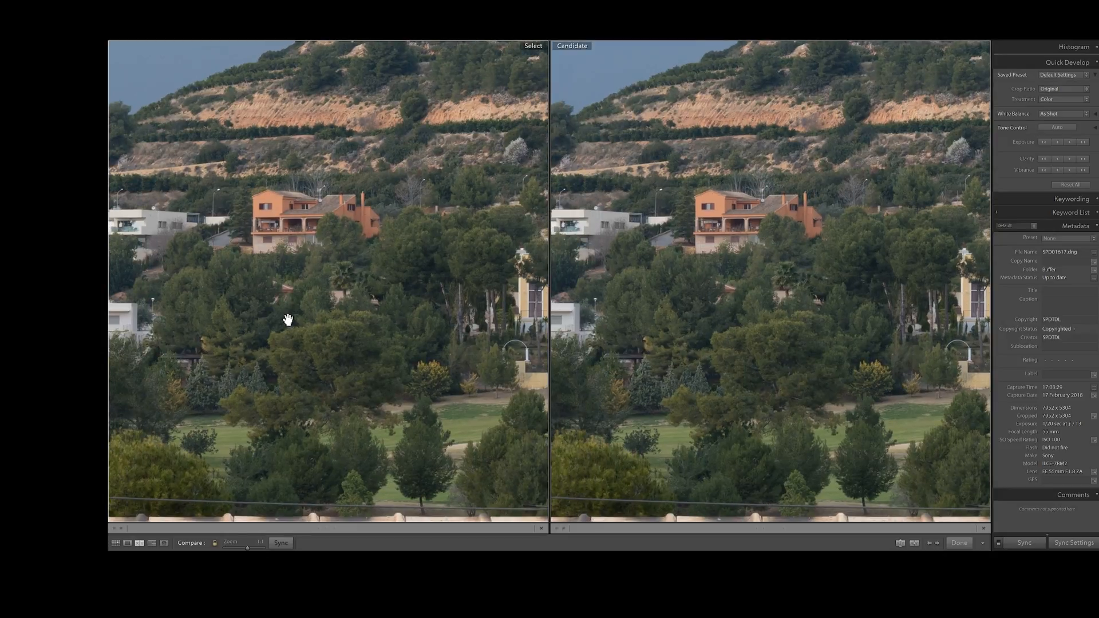